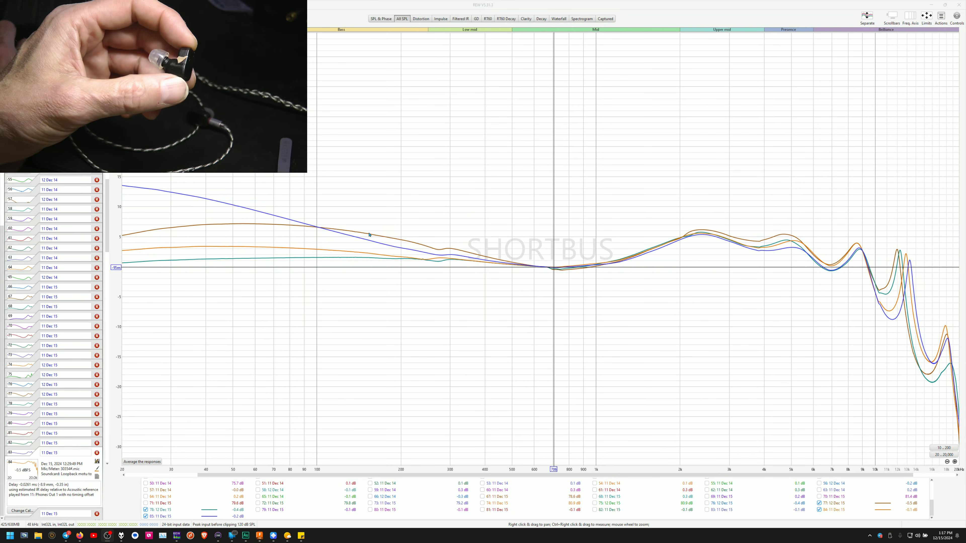
pyautogui.moveTo(678, 227)
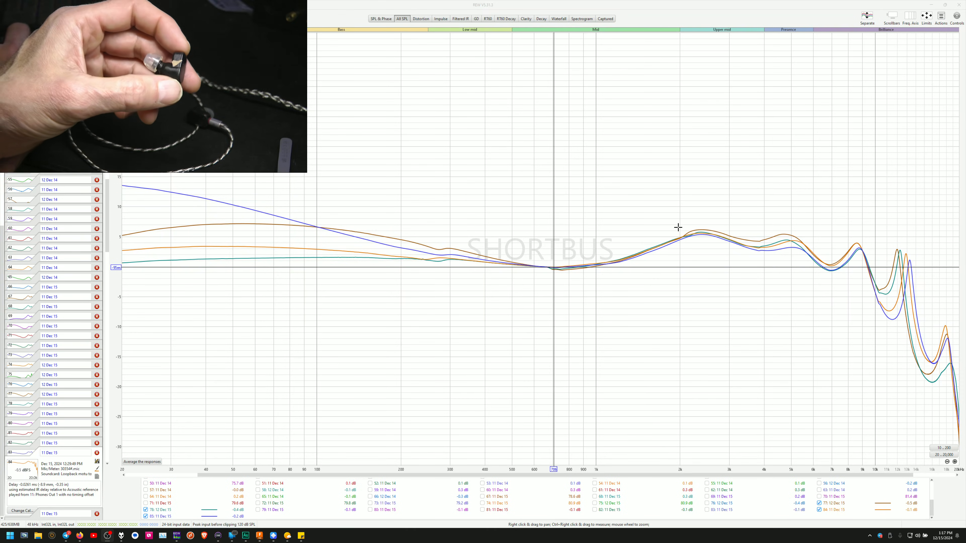
pyautogui.moveTo(705, 230)
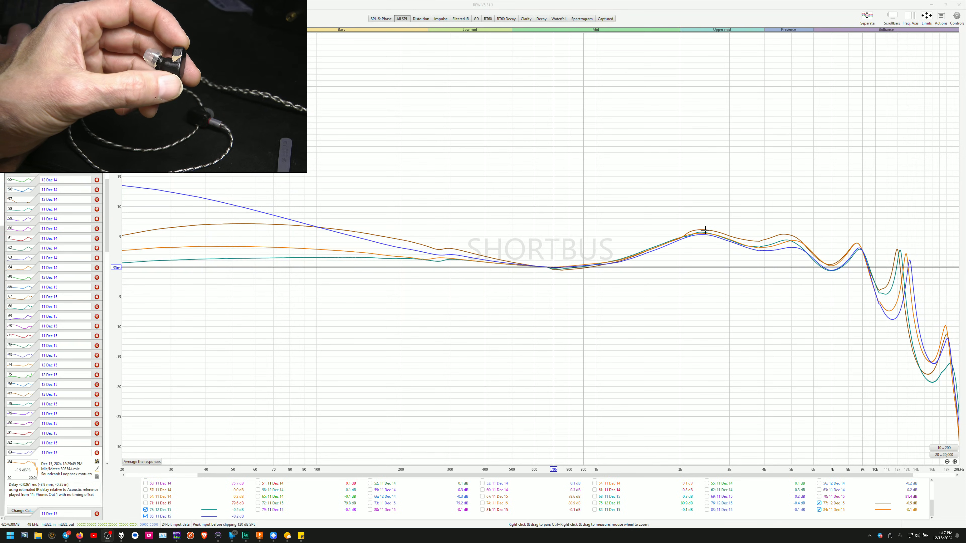